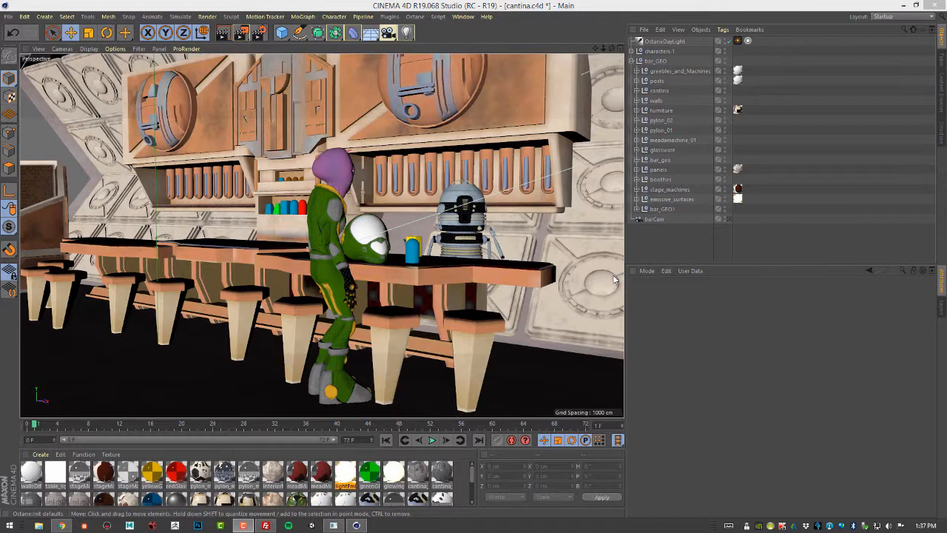
pyautogui.moveTo(618, 264)
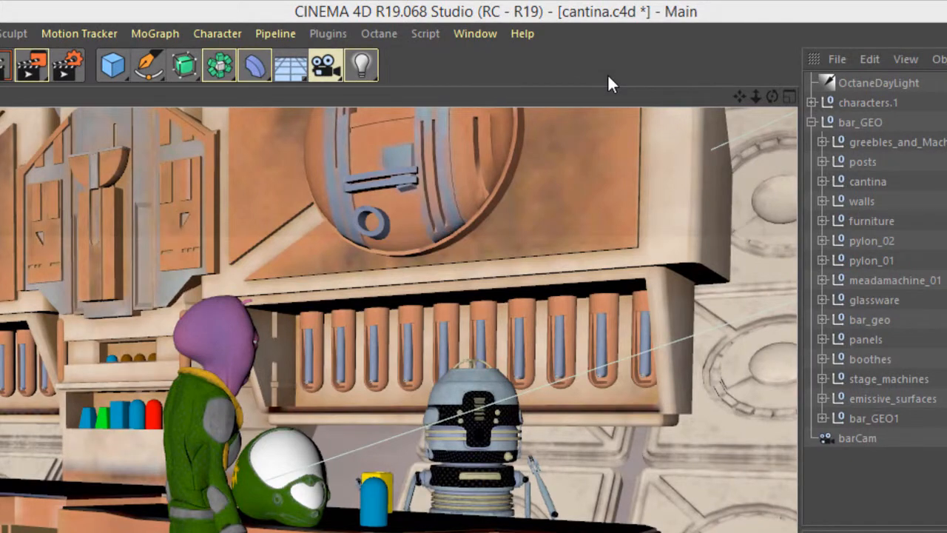
pyautogui.moveTo(577, 107)
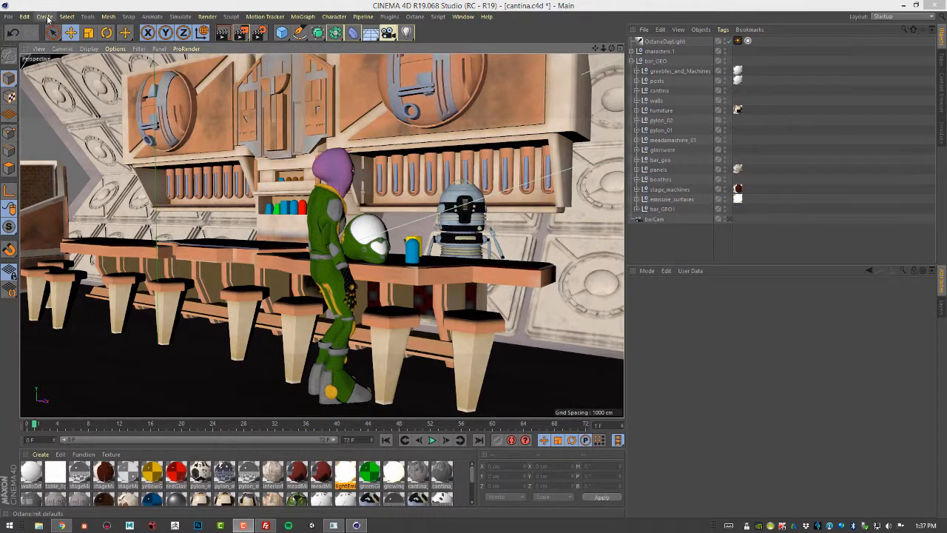
# Create a camera and frame a close-up of the robot and yellow cup behind the bar
pyautogui.click(44, 17)
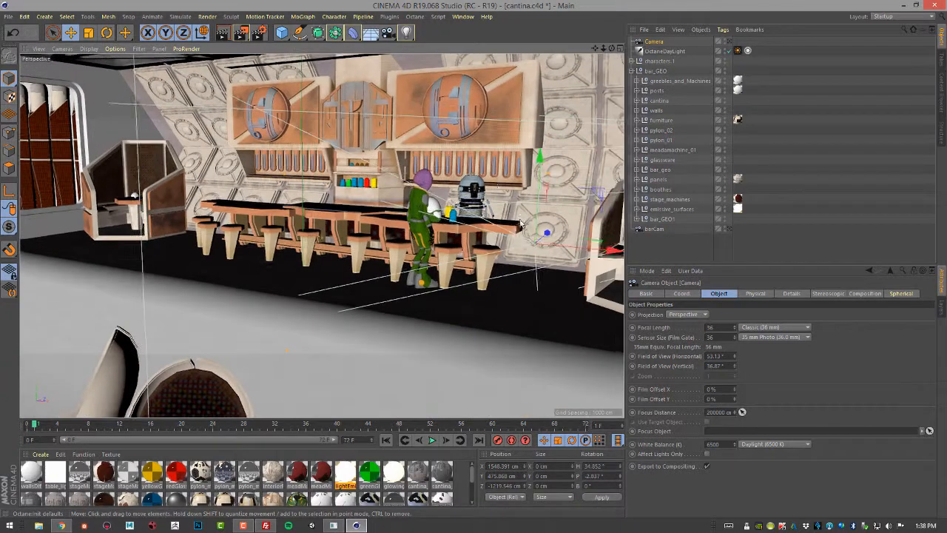
pyautogui.moveTo(518, 226); pyautogui.dragTo(514, 253)
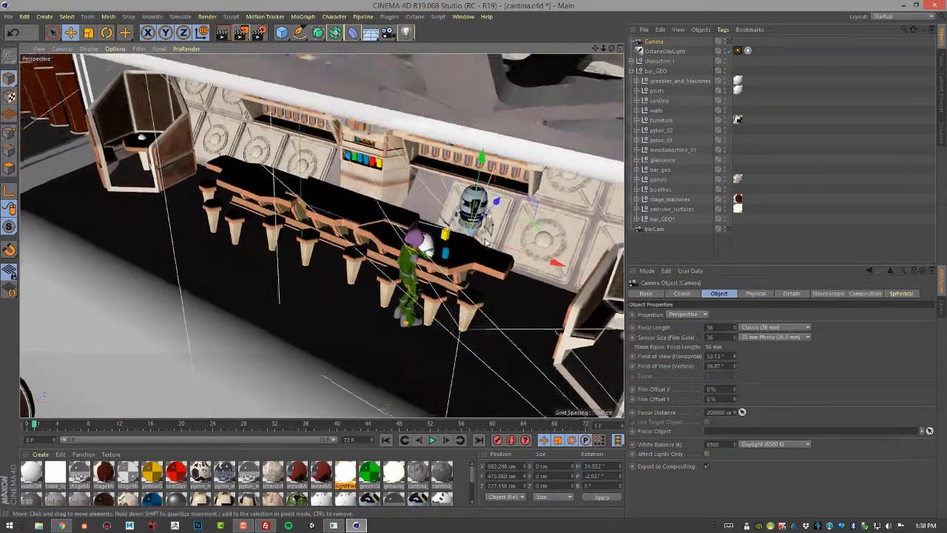
pyautogui.moveTo(481, 244); pyautogui.dragTo(511, 214)
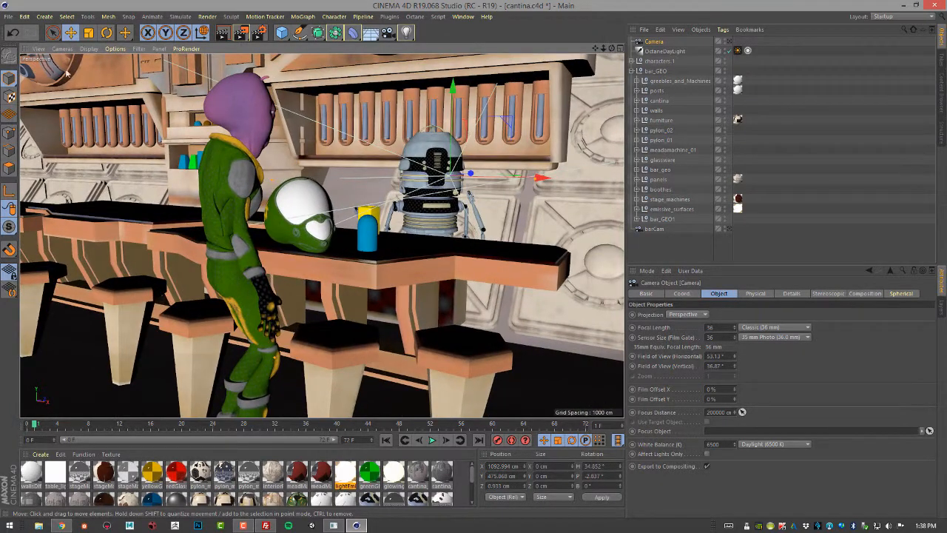
pyautogui.click(62, 48)
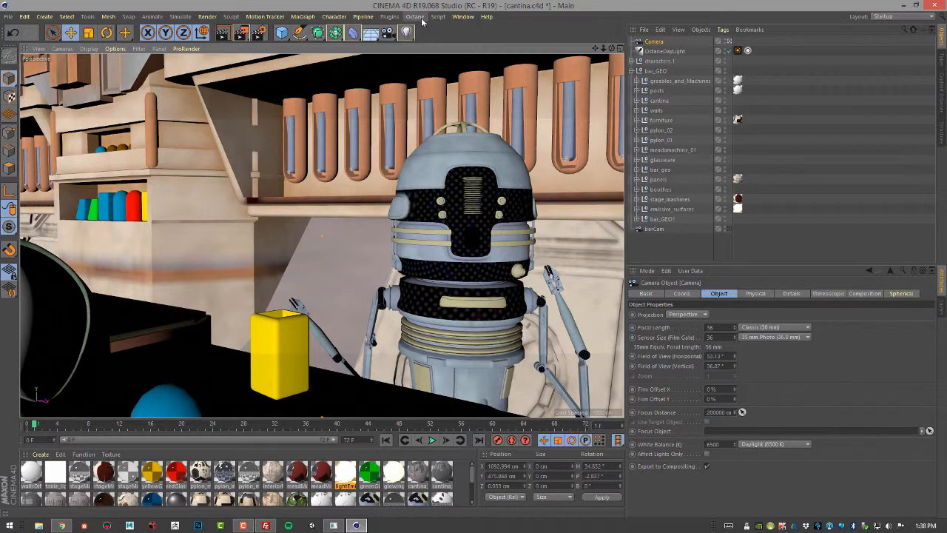
# Launch the Octane Live Viewer and begin rendering the cantina scene
pyautogui.click(405, 32)
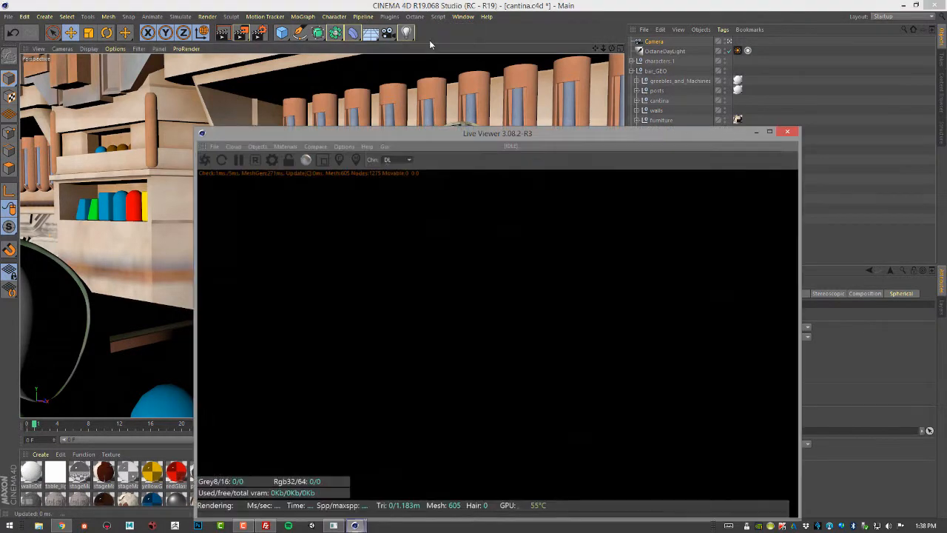
pyautogui.click(206, 160)
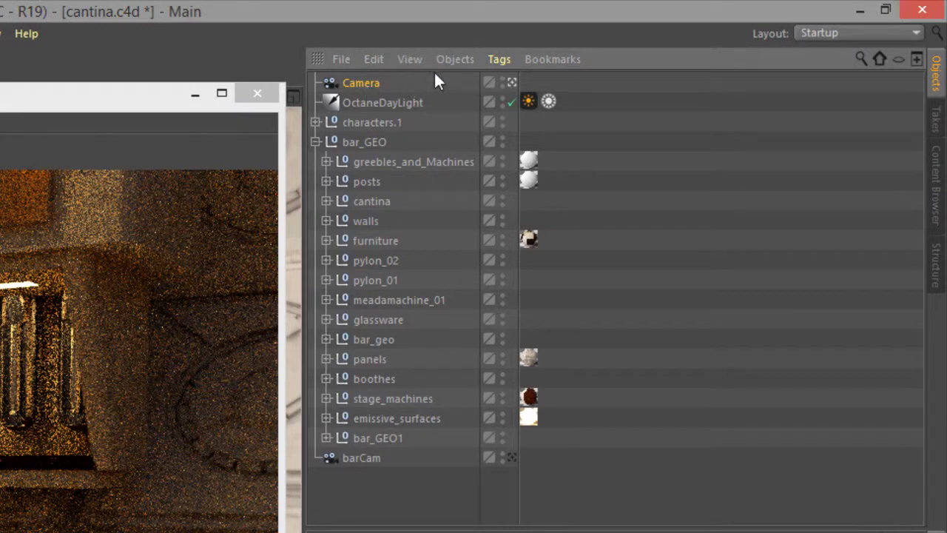
# Add an Octane Camera Tag to the camera and set its camera type to Panoramic
pyautogui.click(499, 60)
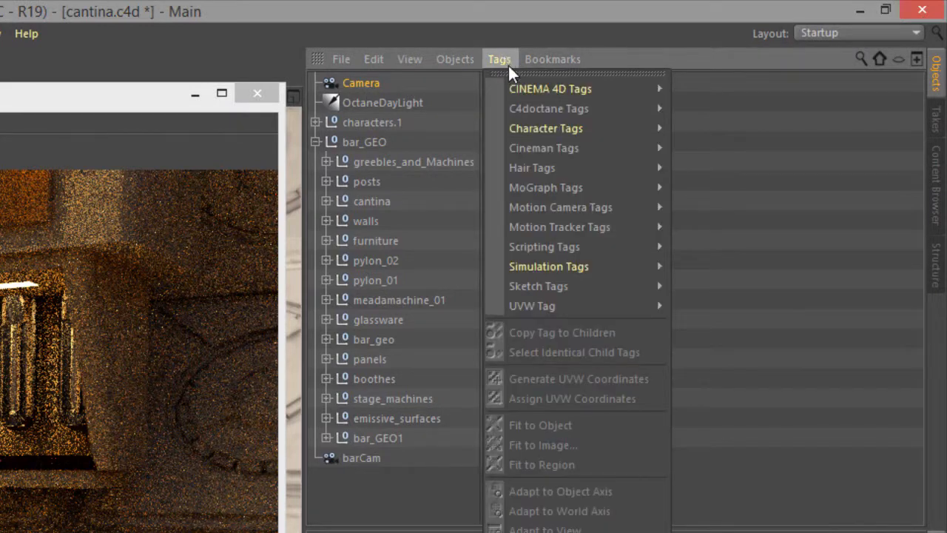
pyautogui.moveTo(549, 108)
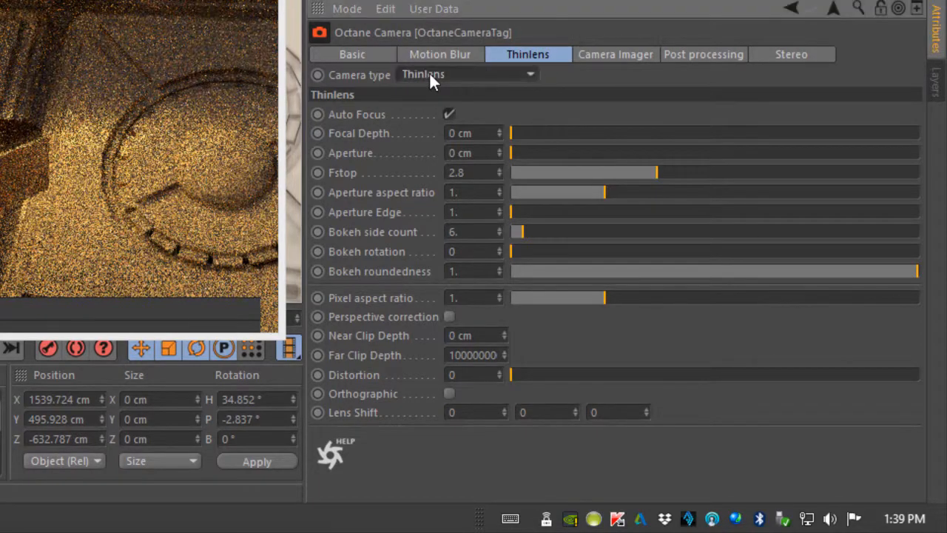
pyautogui.click(466, 74)
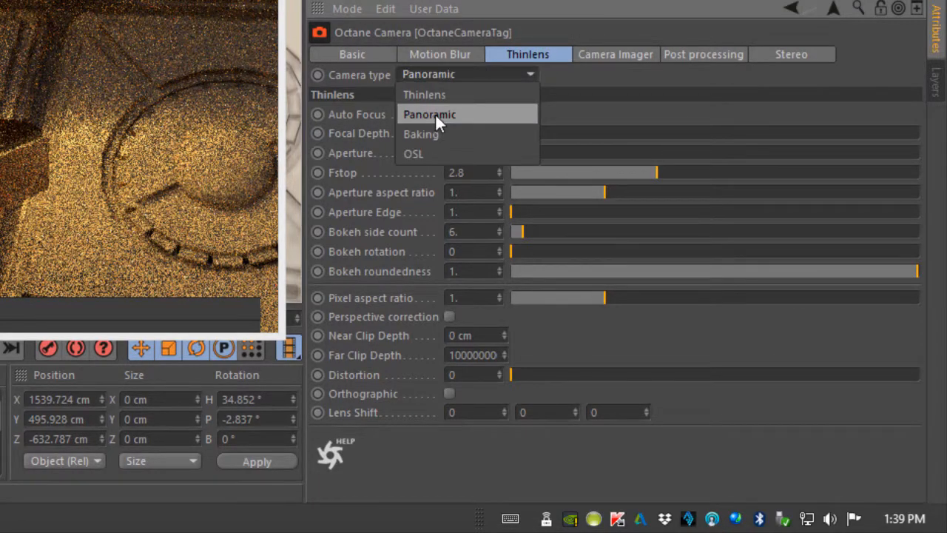
pyautogui.click(429, 114)
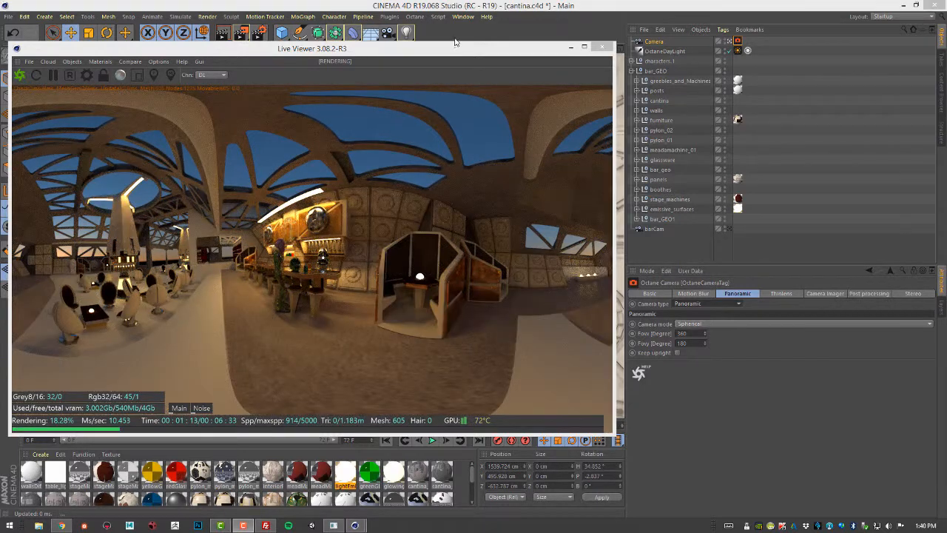
# In Octane Settings, change the render kernel from Pathtracing to Directlighting
pyautogui.click(415, 17)
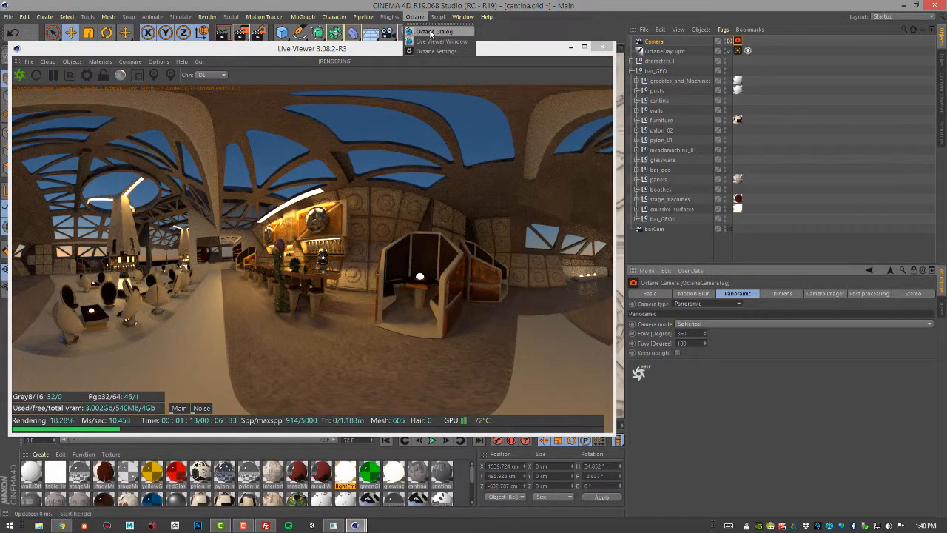
pyautogui.click(437, 51)
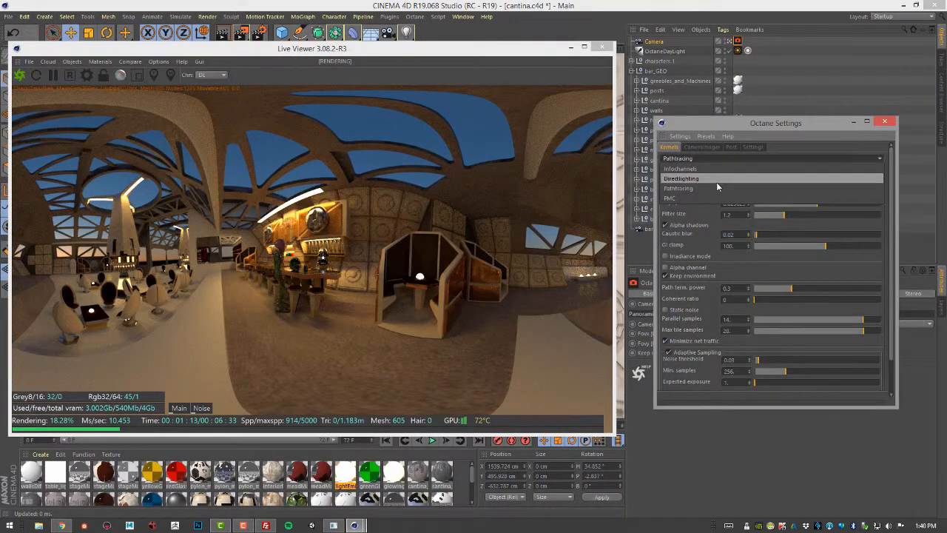
pyautogui.click(681, 178)
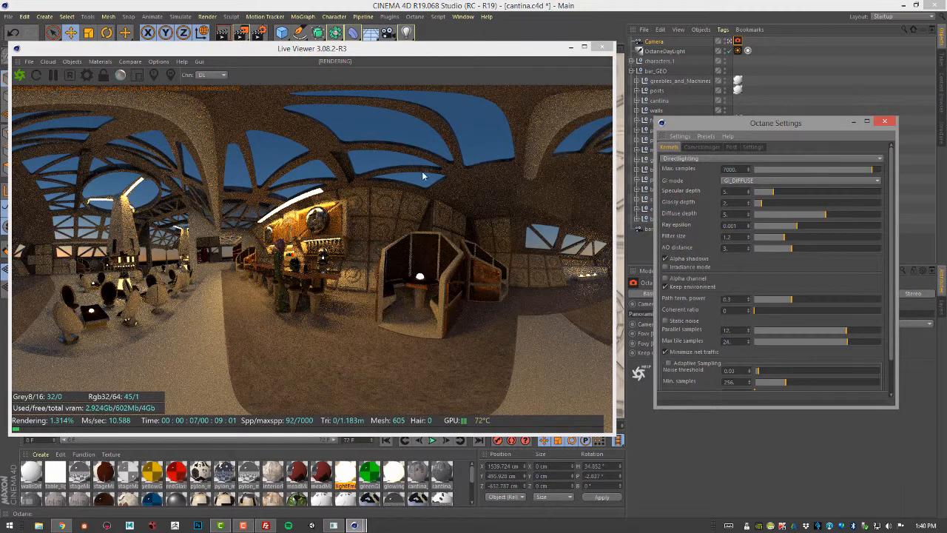
pyautogui.moveTo(555, 192)
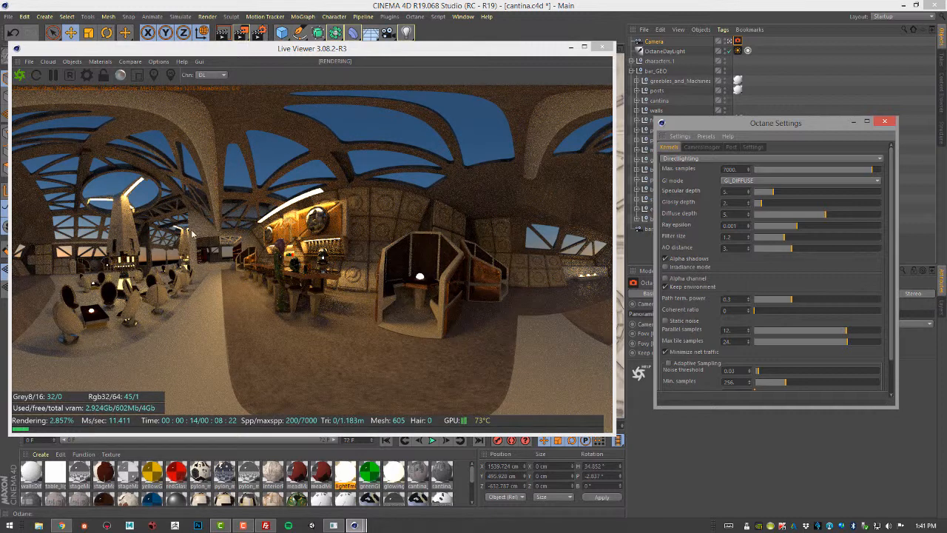
pyautogui.moveTo(530, 213)
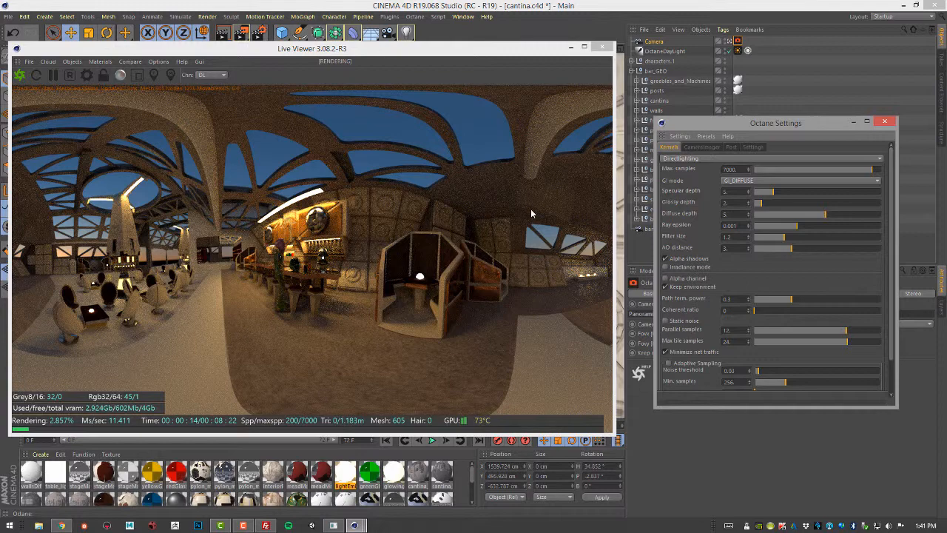